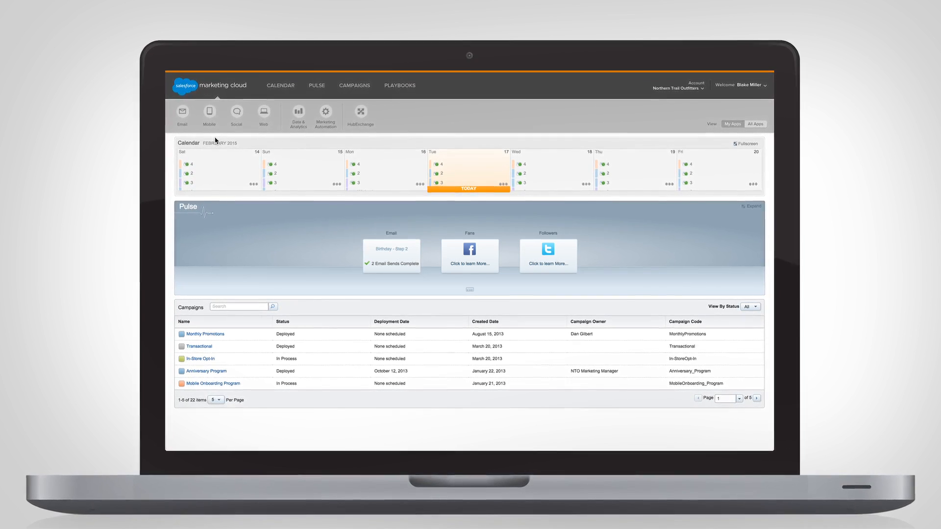
# Step: Add Top Sellers as the next scenario in the personalization scenario list
pyautogui.click(182, 112)
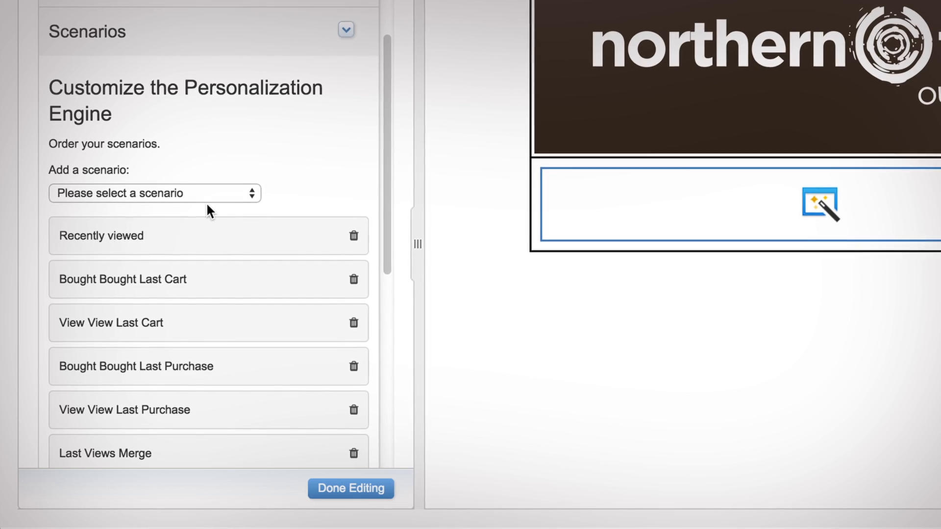
pyautogui.click(154, 193)
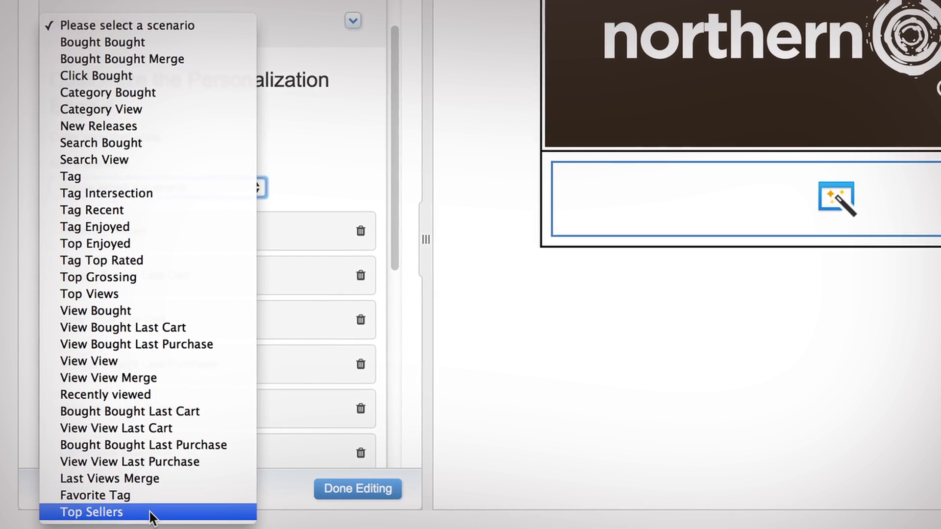
pyautogui.click(92, 512)
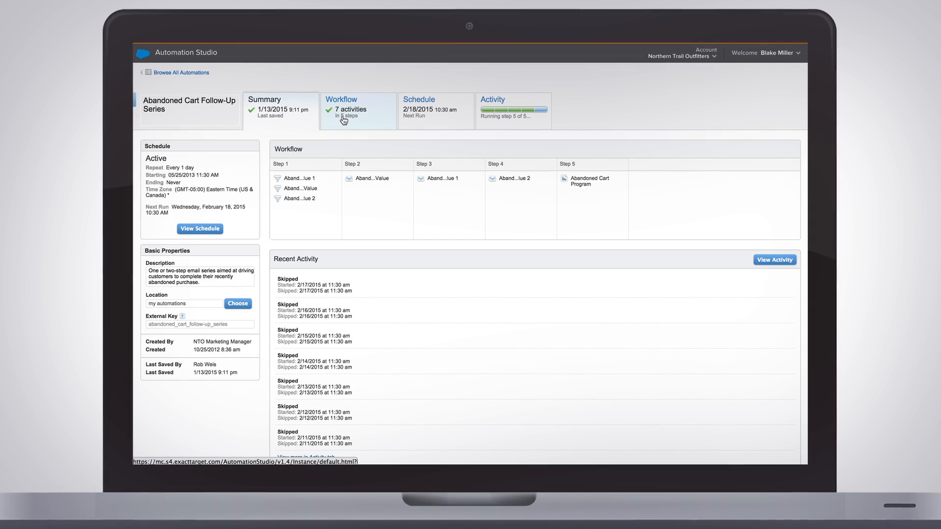
# Step: Show the five-step workflow of the Abandoned Cart Follow-Up Series automation
pyautogui.click(341, 99)
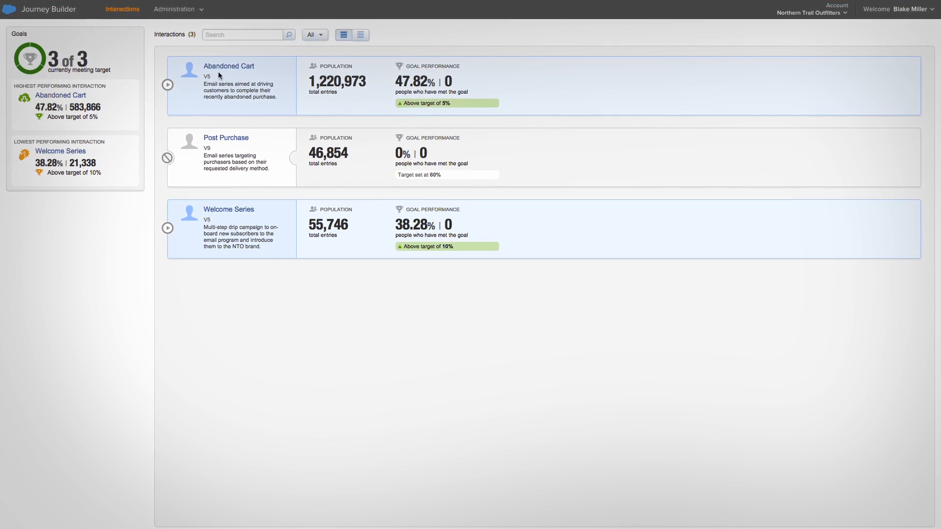
# Step: Open the Abandoned Cart interaction from the Journey Builder interactions list
pyautogui.click(228, 66)
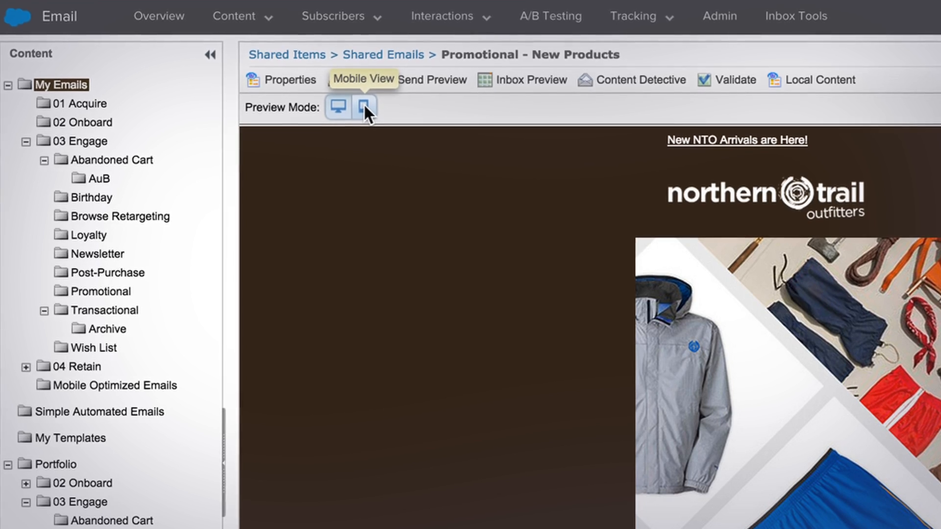
# Step: Preview the Promotional - New Products email in mobile view and scroll through it
pyautogui.click(362, 107)
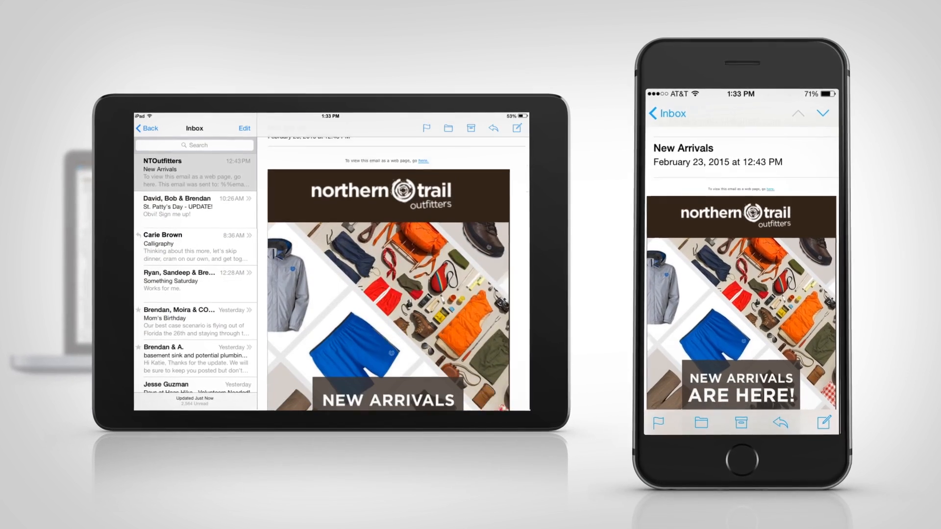
pyautogui.scroll(-3)
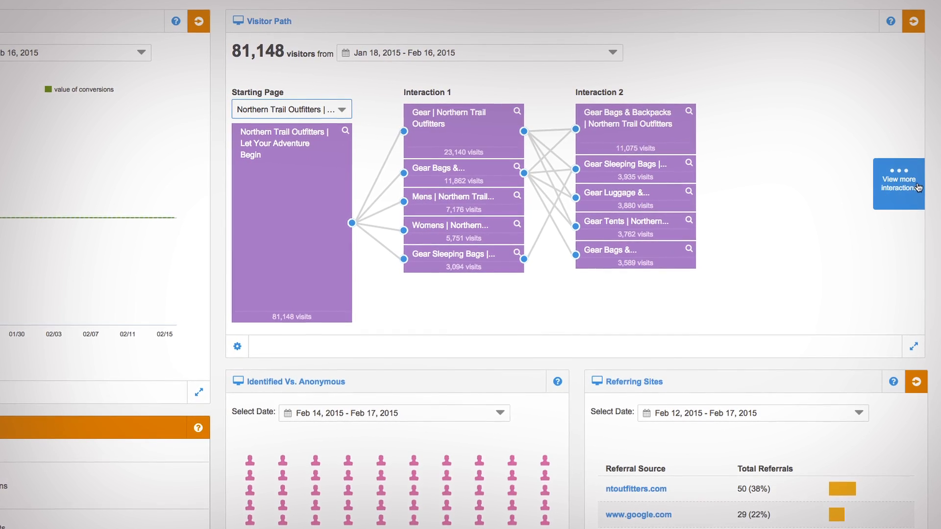
# Step: Expand the Visitor Path for 81,148 visitors to show further interaction levels
pyautogui.click(898, 185)
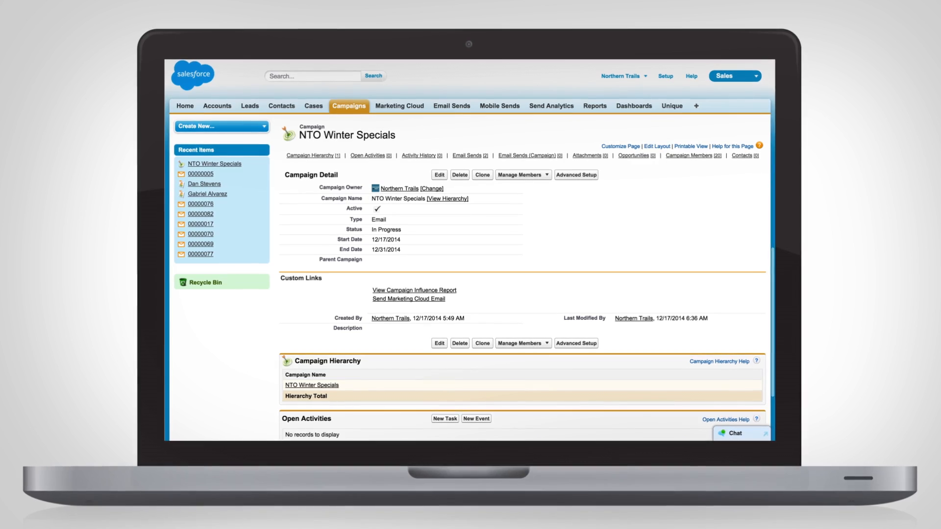
# Step: Scroll to email send 00000005's tracking charts: 95.4% delivered, 29.6% opened
pyautogui.scroll(-3)
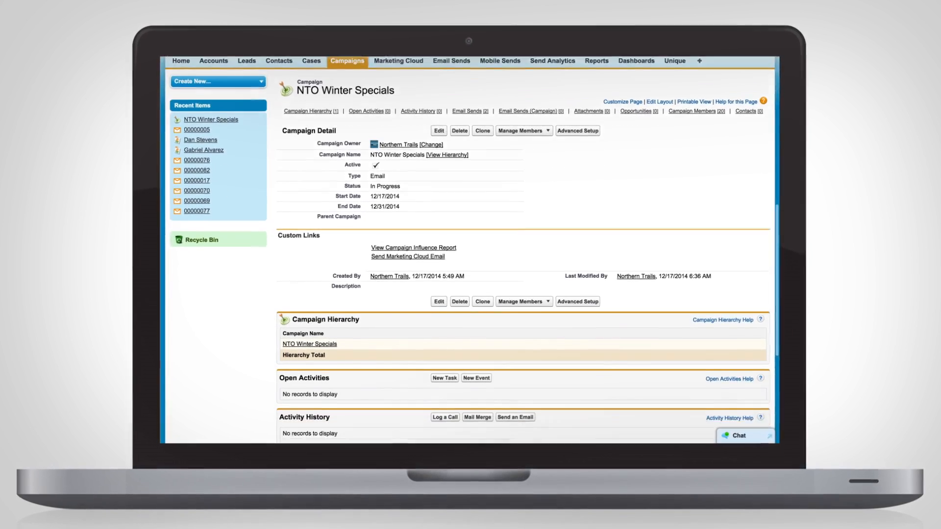
pyautogui.scroll(-3)
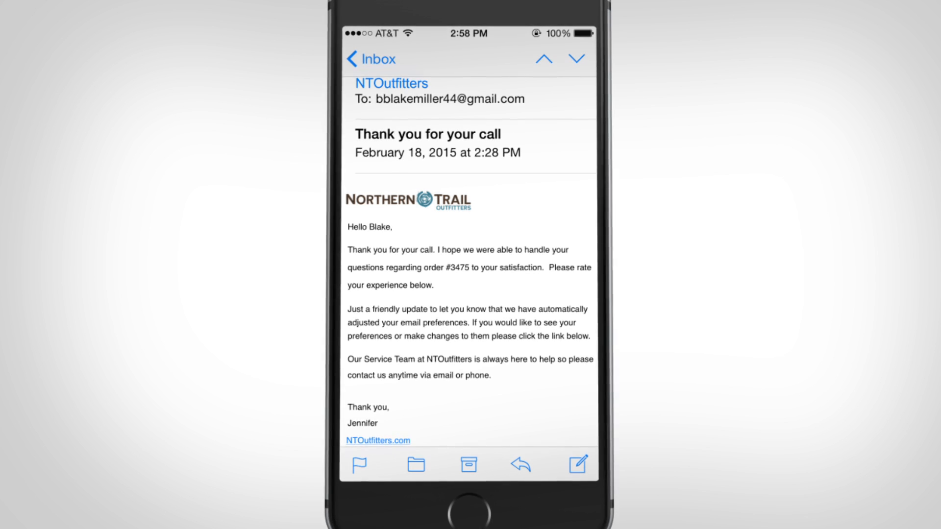
pyautogui.scroll(-3)
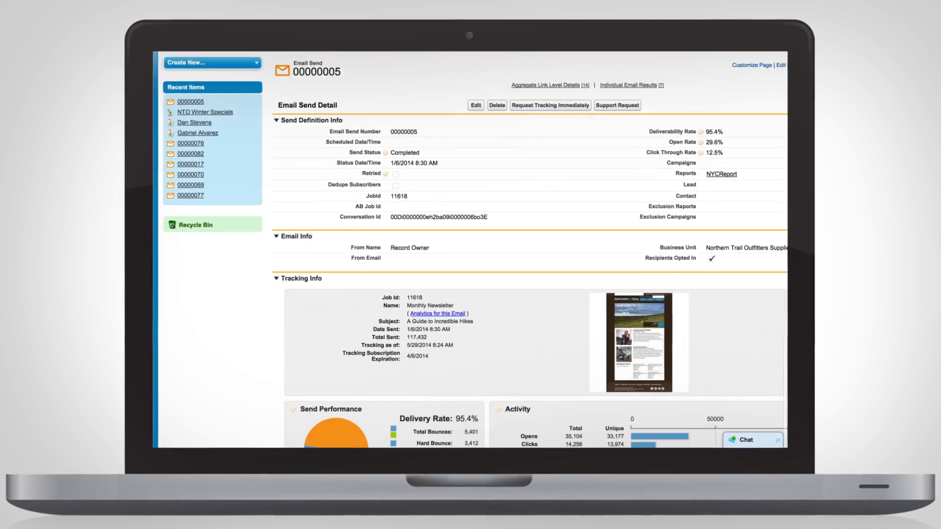
pyautogui.scroll(-3)
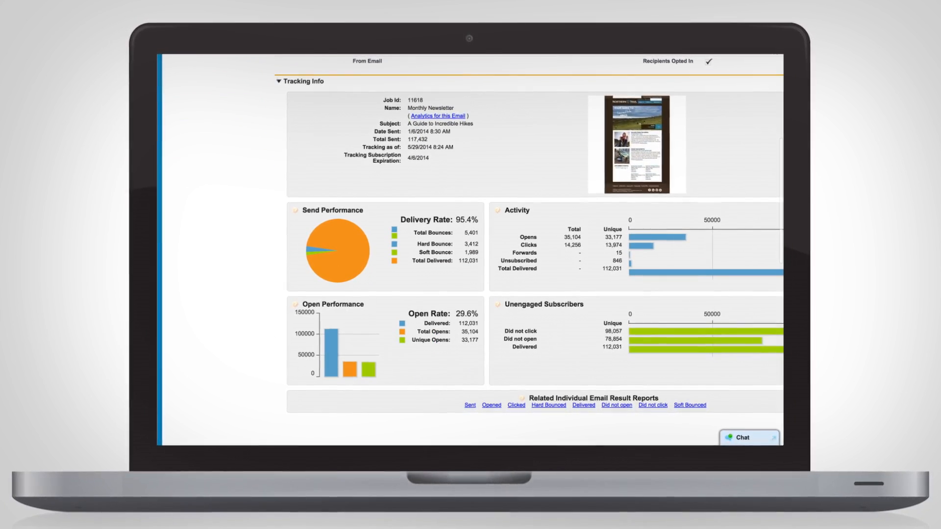